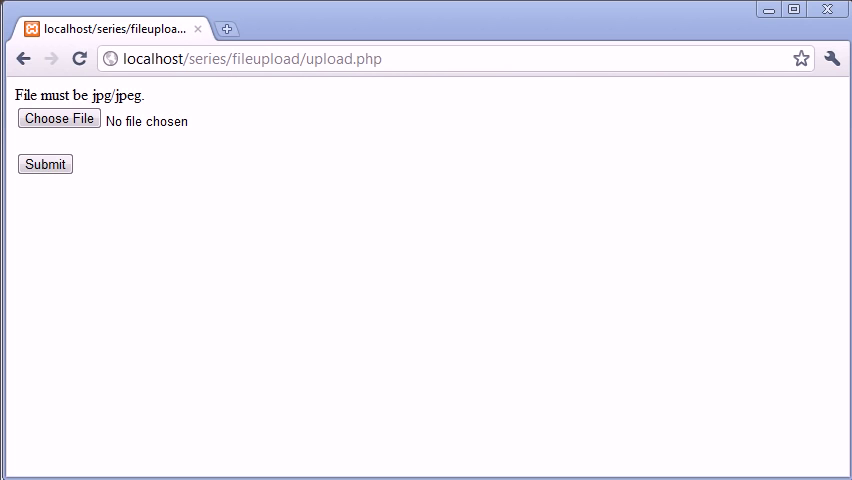
mouse_move(126, 96)
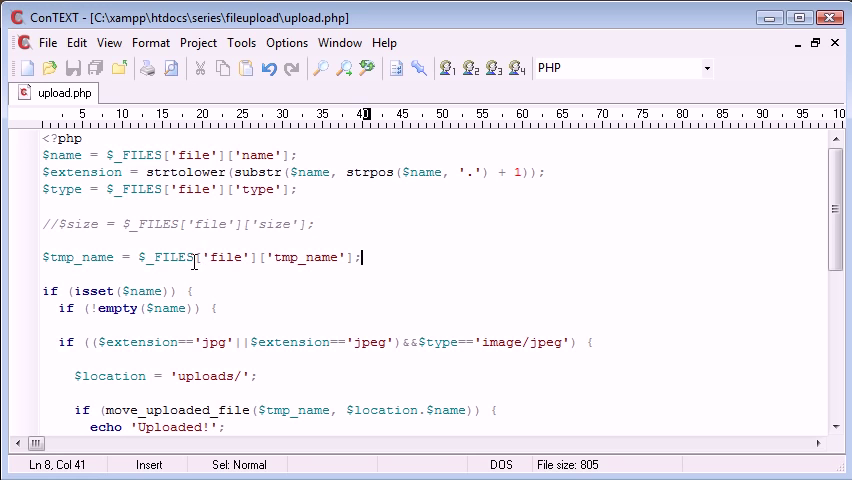
mouse_move(316, 330)
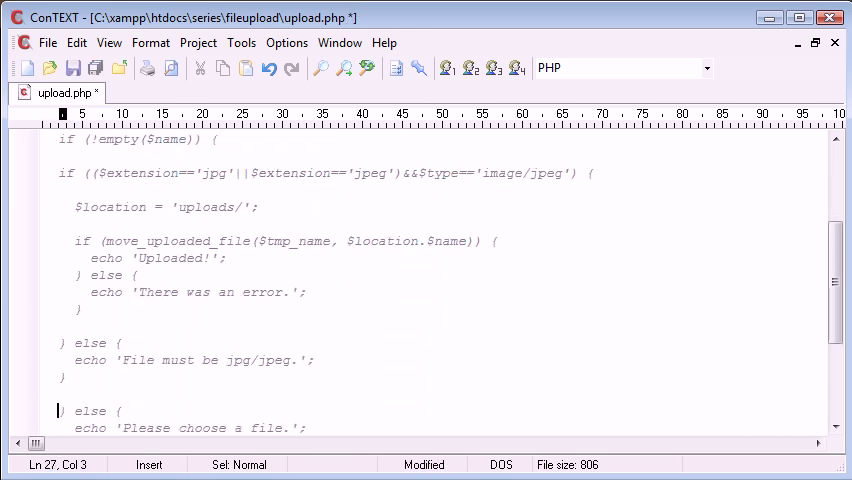
Pick a .jpg image via Choose File and submit the upload form.
scroll(down, 3)
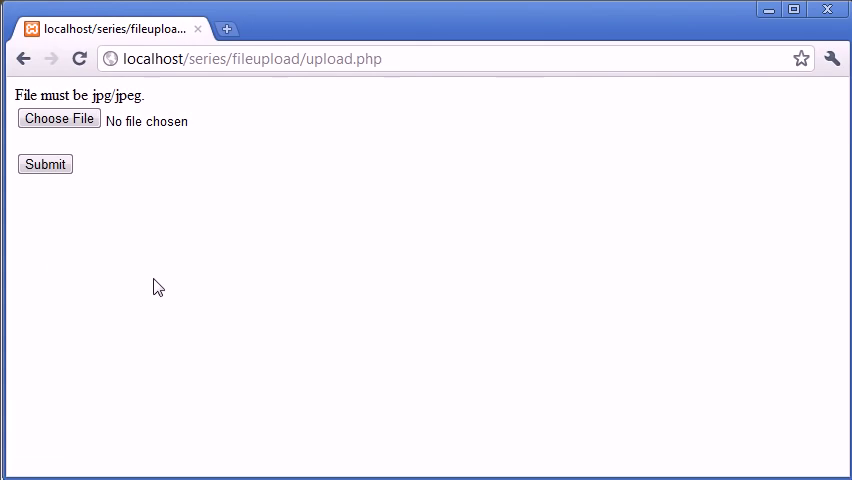
click(58, 118)
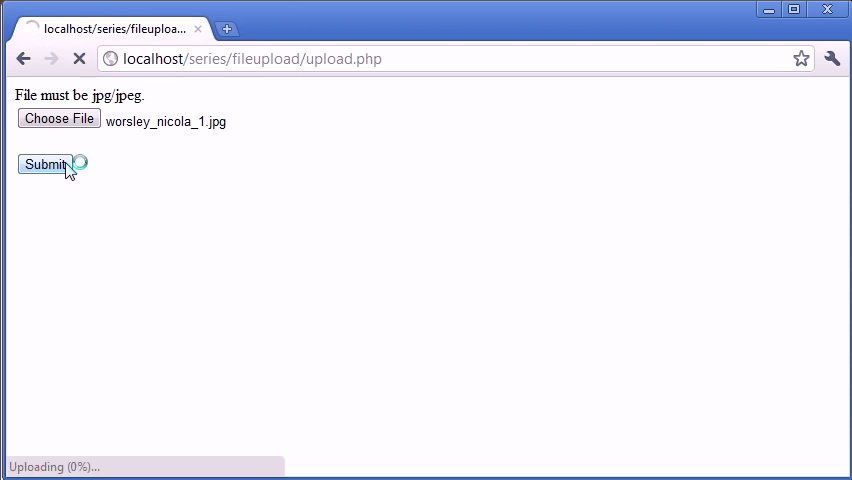
click(46, 164)
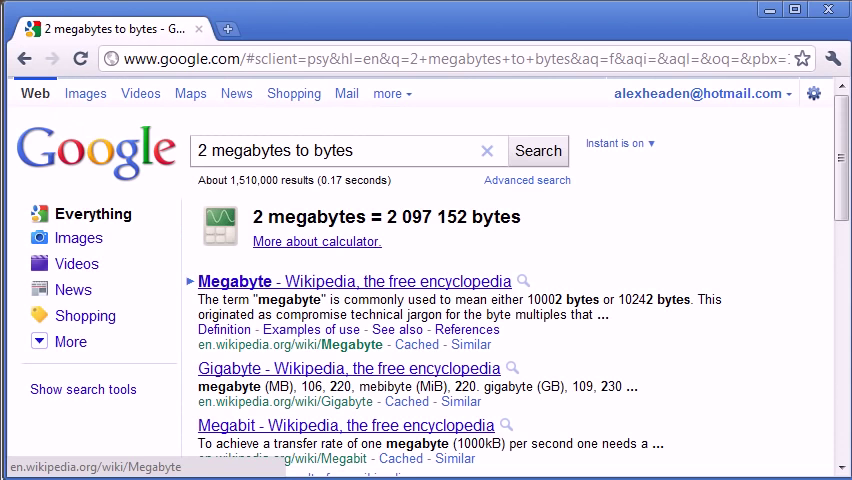
Search Google for 2 megabytes in bytes and select the 2,097,152 figure.
click(200, 152)
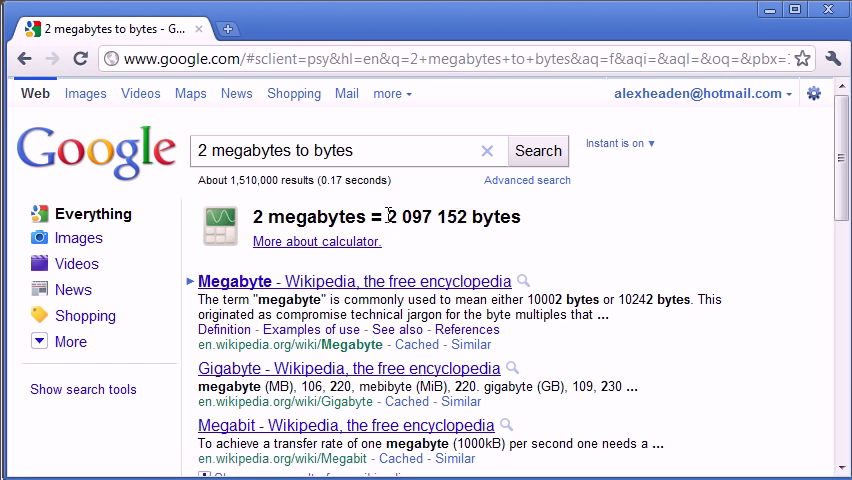
double_click(424, 216)
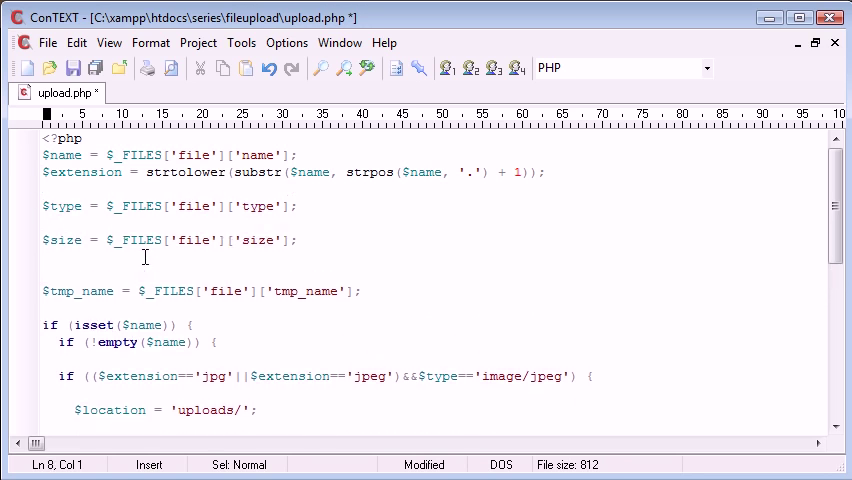
Define $max_size = 2097152 in upload.php.
text($max)
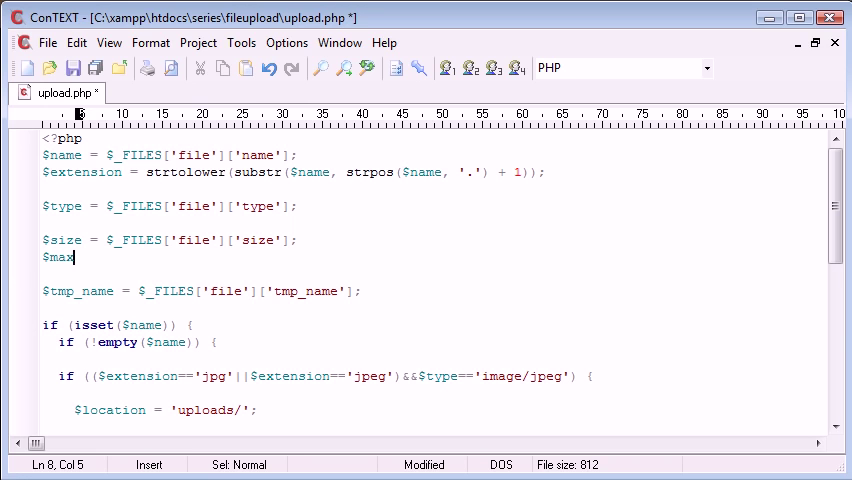
text(_size = 2 097 152)
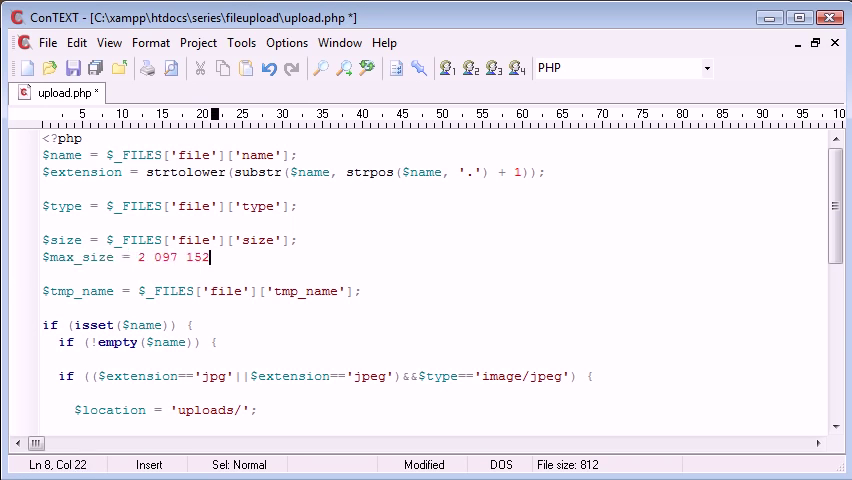
key(Backspace)
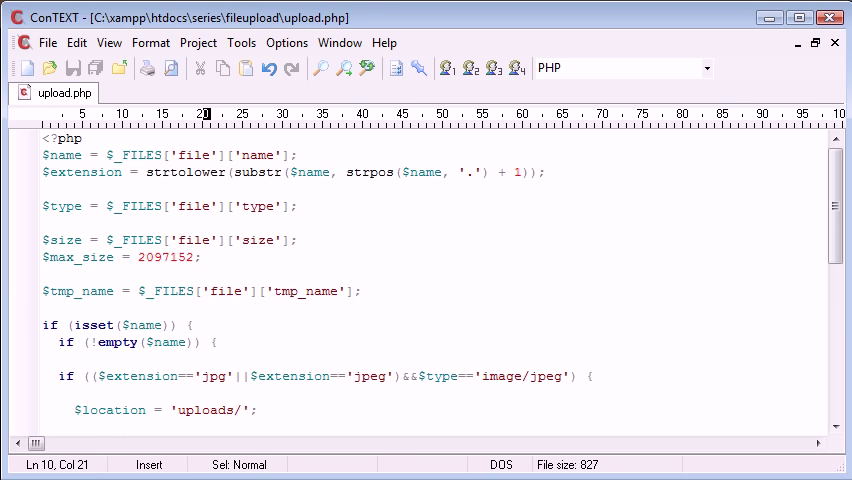
Append &&$size<$ma to the jpg check, starting the size comparison against max_size.
scroll(down, 3)
text(&&)
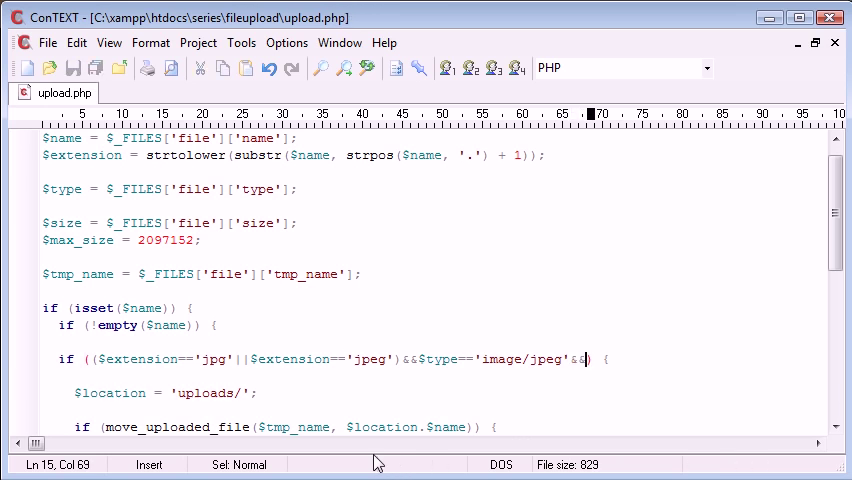
text($s)
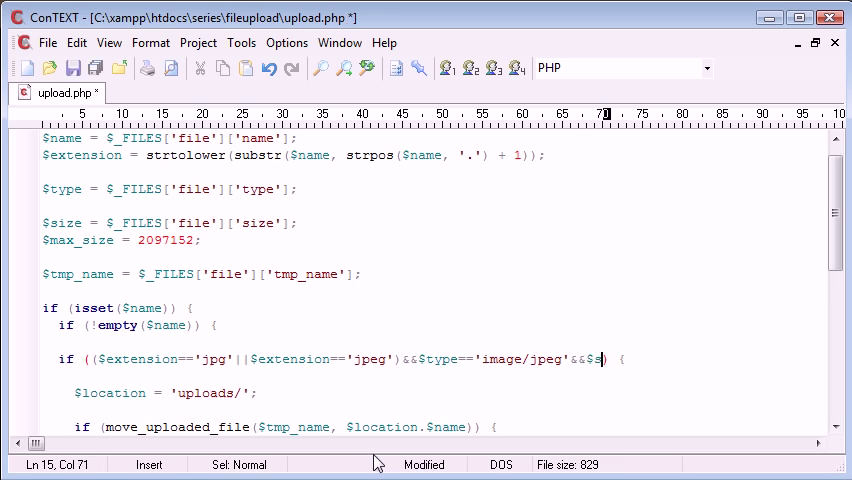
text(ize)
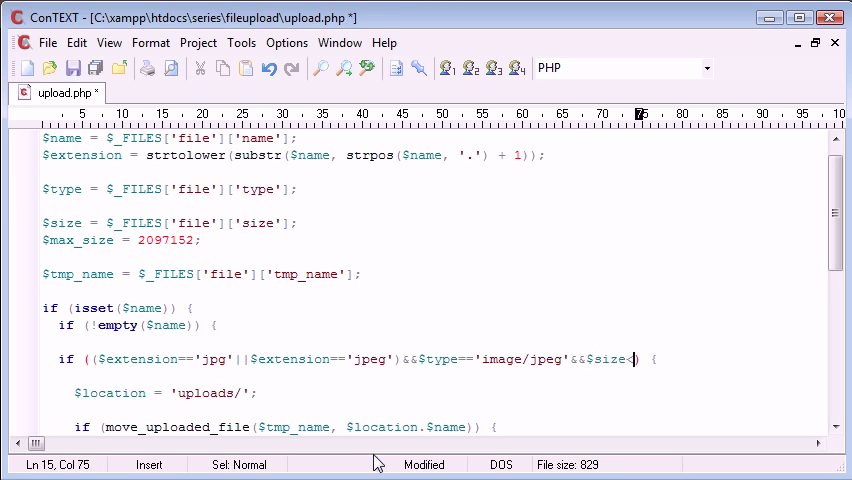
text(<ma)
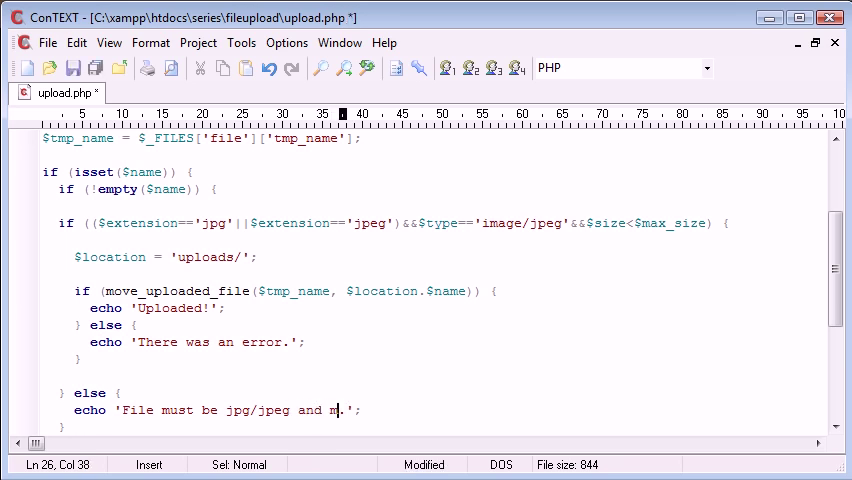
Make the error read 'must be 2mb or less' and complete the condition as $size<=$max_size.
text(ust be 2)
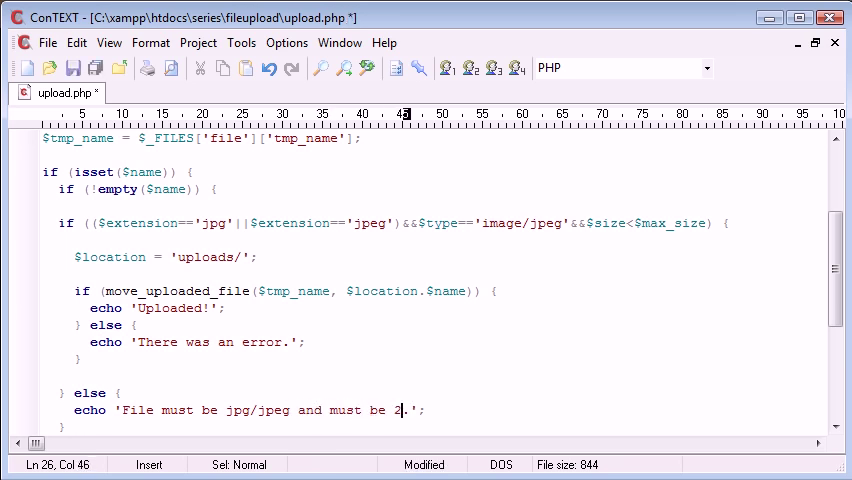
text(mb or less)
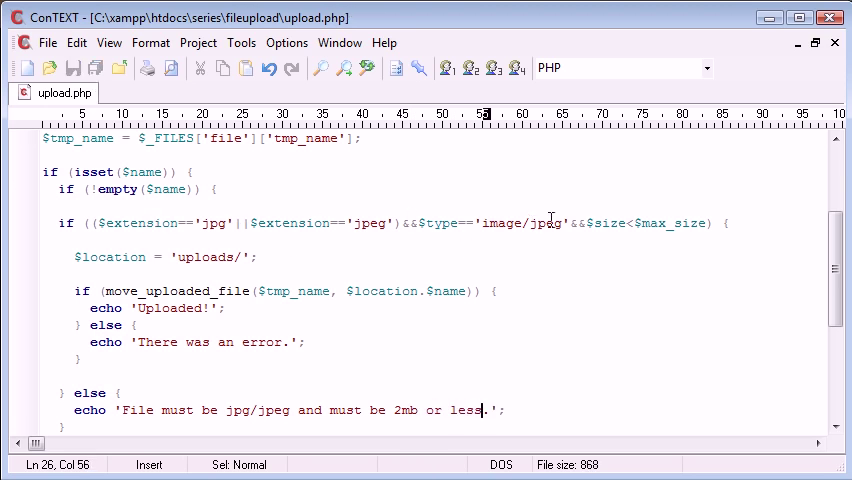
click(592, 222)
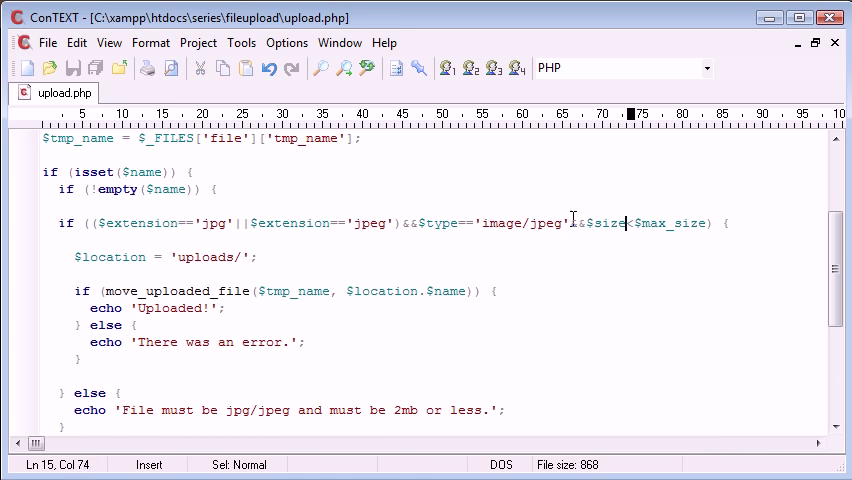
text(=)
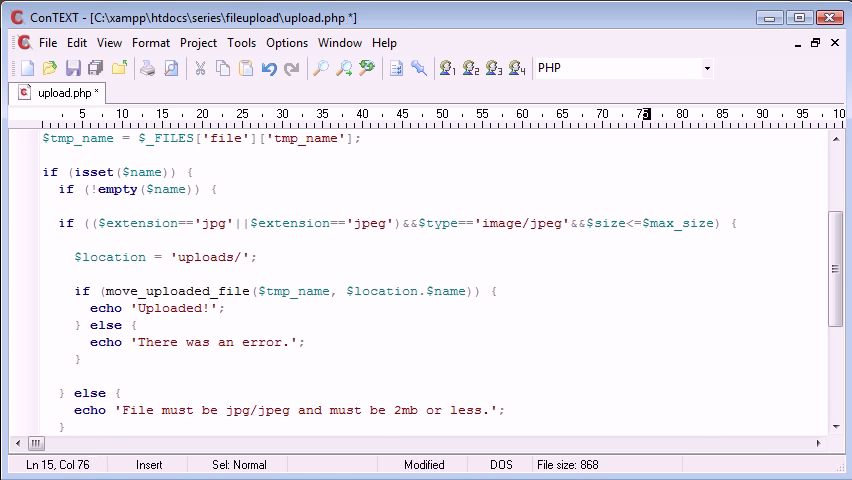
double_click(656, 222)
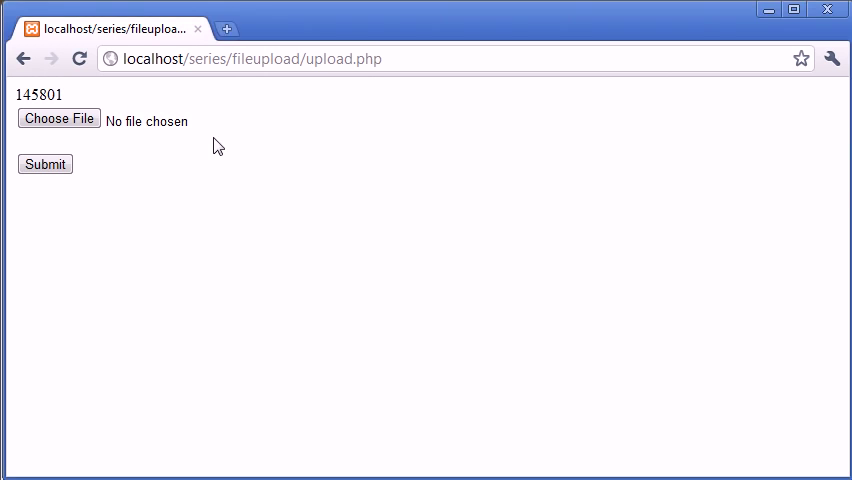
Replace the $max_size value with 100000 for testing.
click(44, 164)
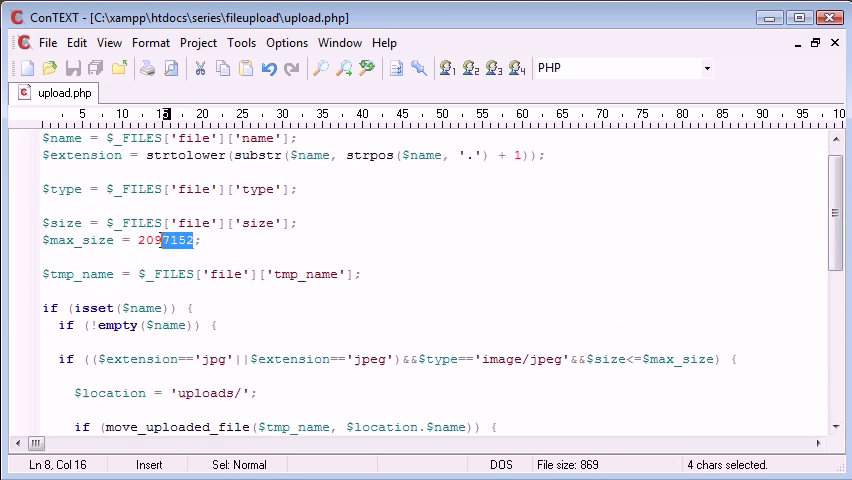
text(100)
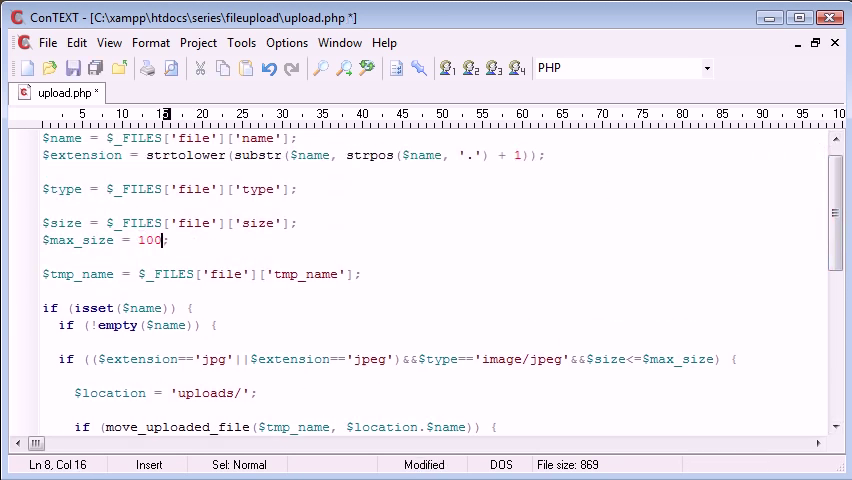
text(000)
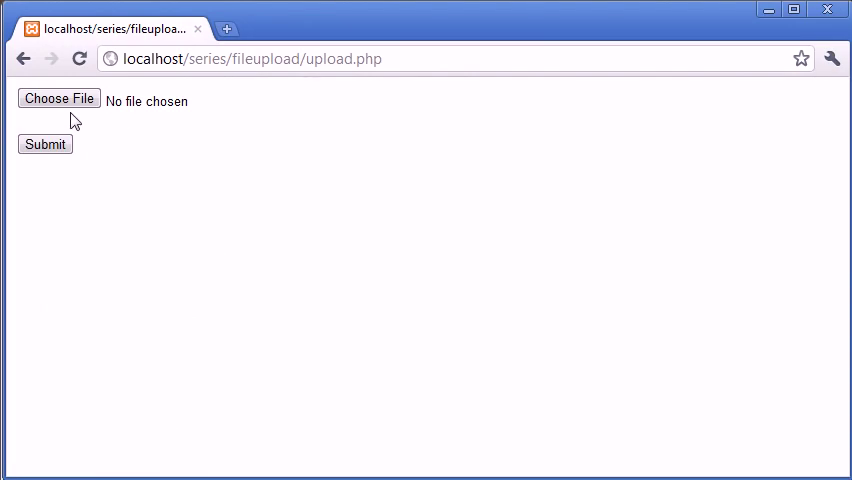
Cancel the file picker and navigate to the /series/fileupload folder index.
click(58, 98)
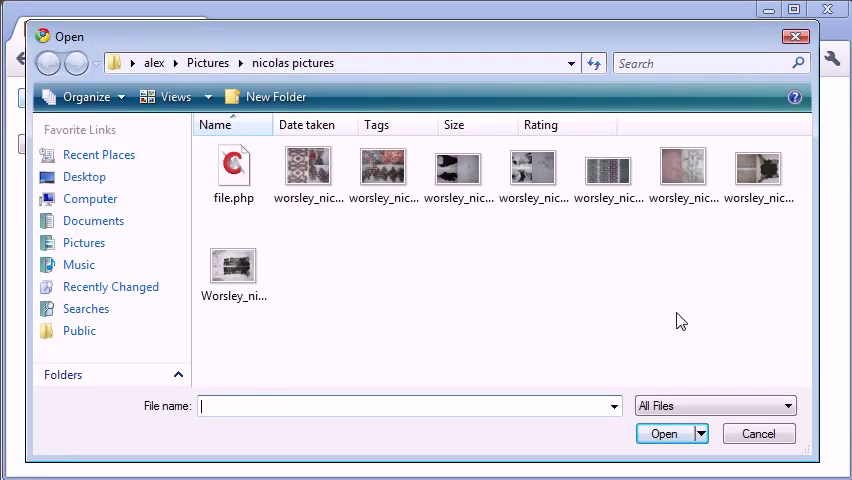
click(756, 432)
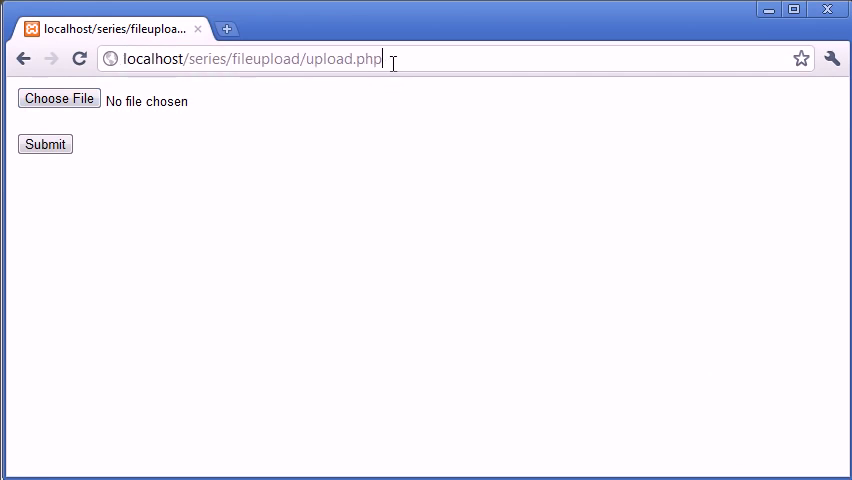
click(44, 144)
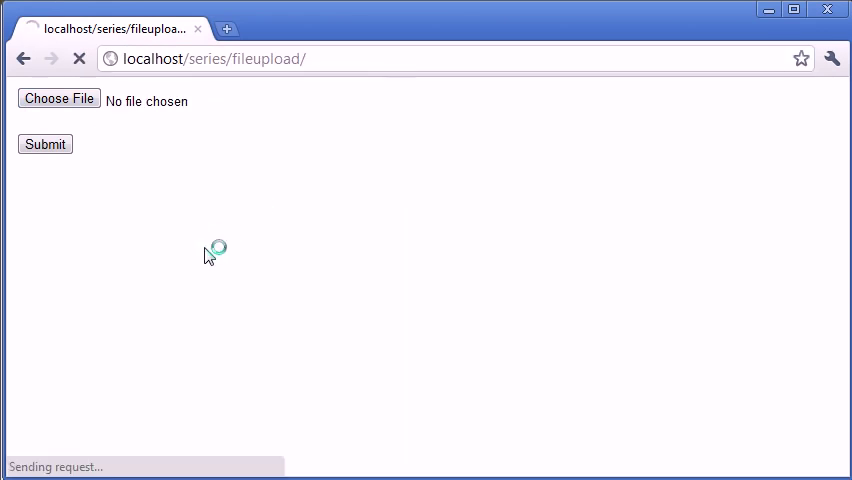
click(44, 144)
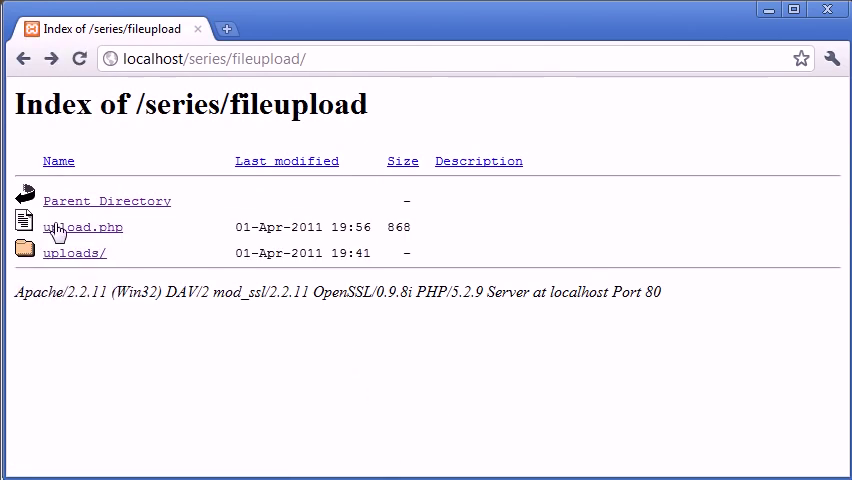
click(82, 228)
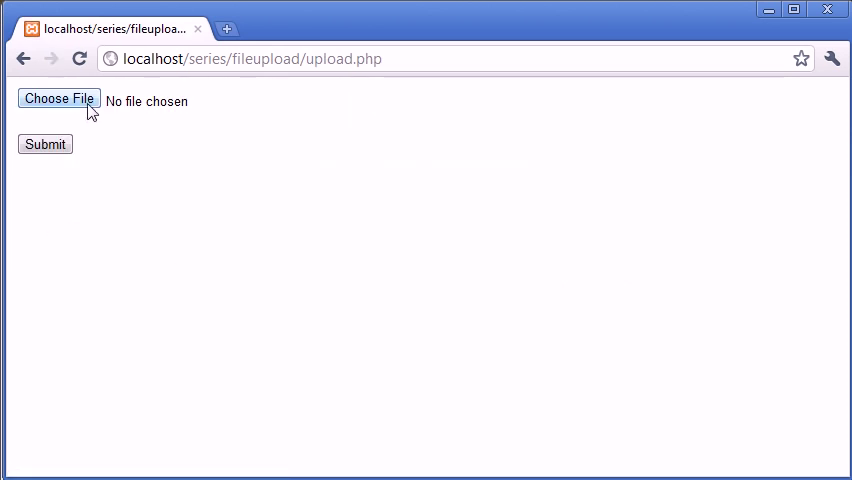
click(58, 98)
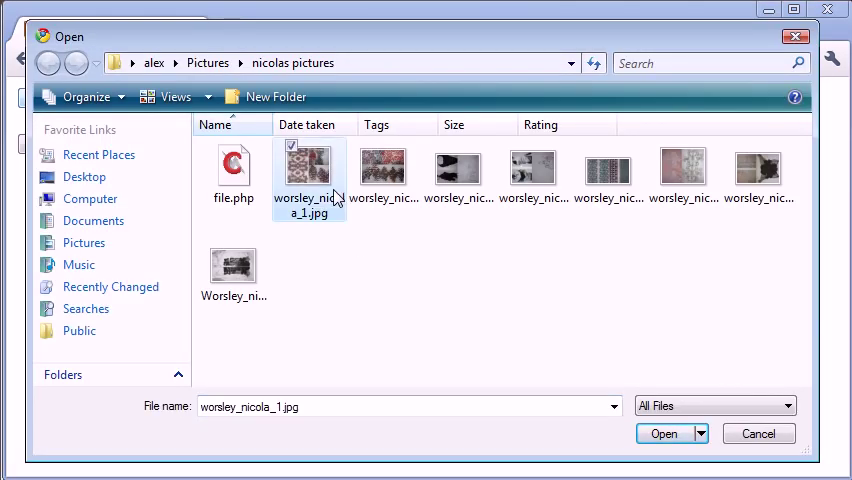
mouse_move(328, 178)
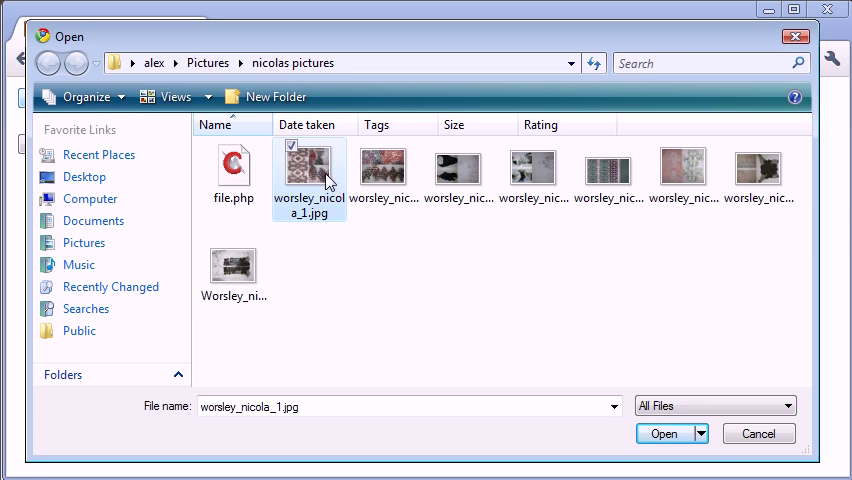
mouse_move(316, 166)
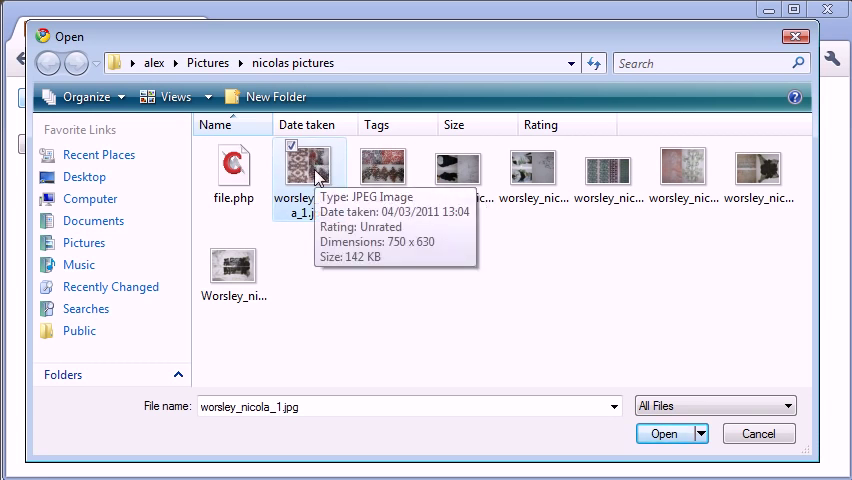
click(756, 432)
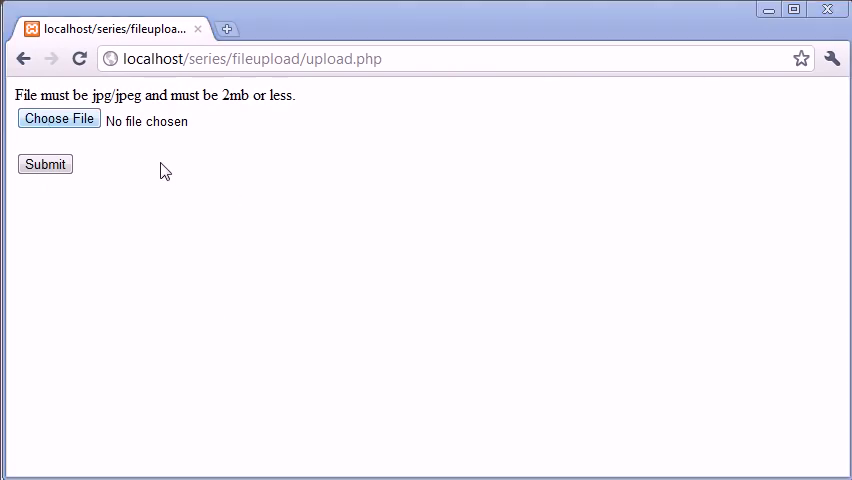
Rename file.php to file.jpg in the picker and submit it, getting 'Uploaded!'.
click(58, 118)
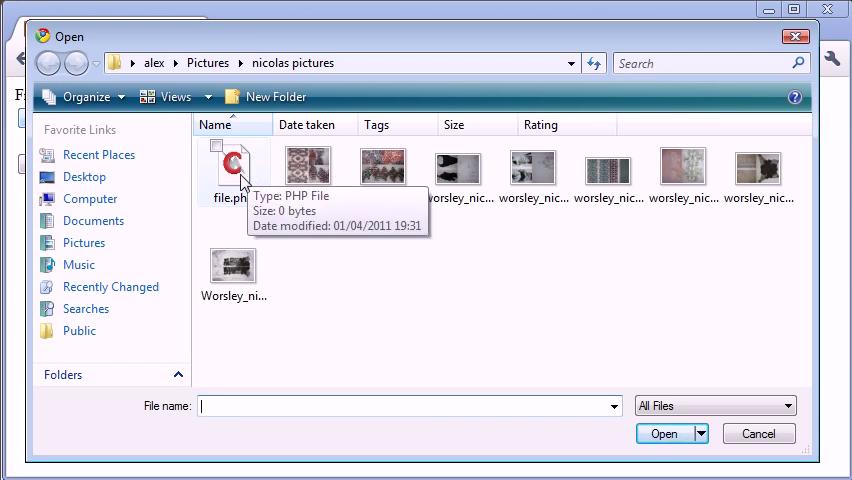
right_click(232, 164)
text(file.jp)
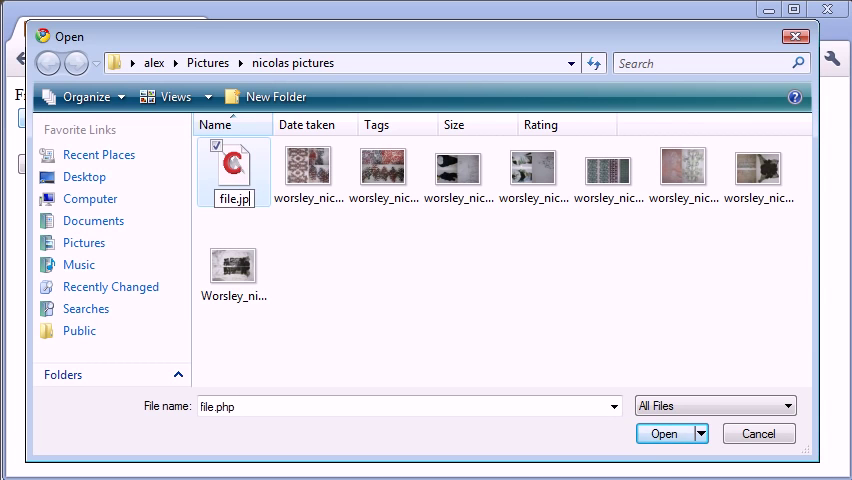
text(g)
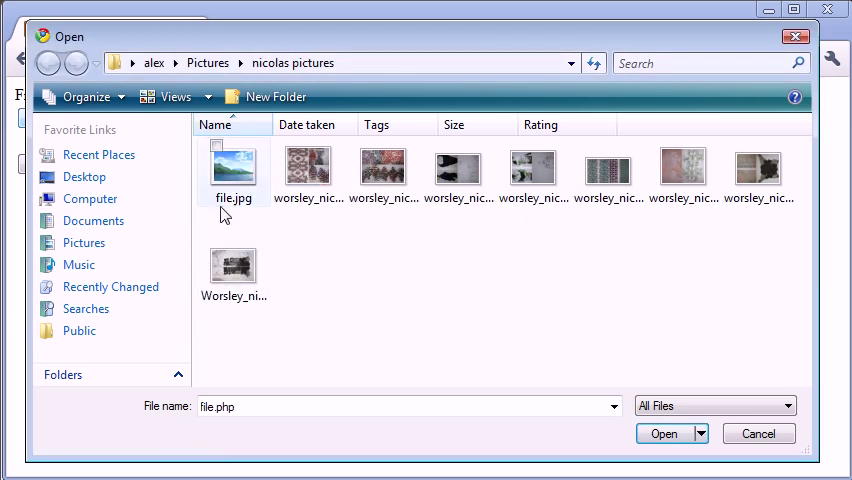
click(664, 432)
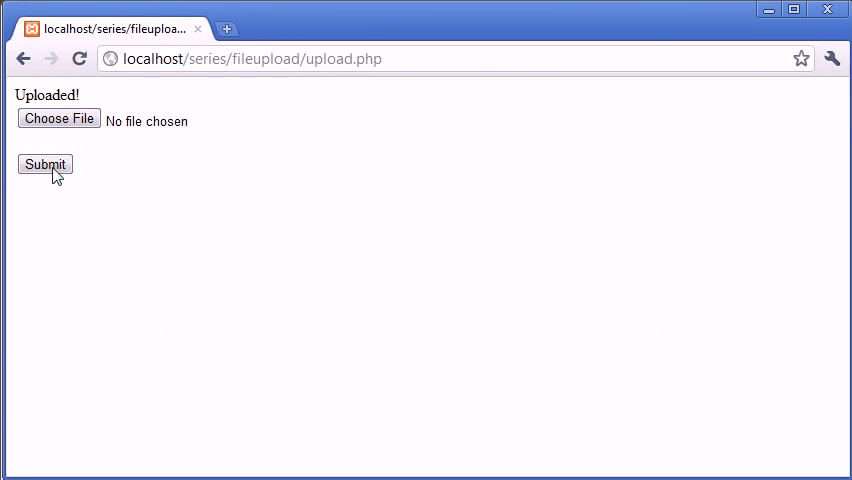
mouse_move(158, 112)
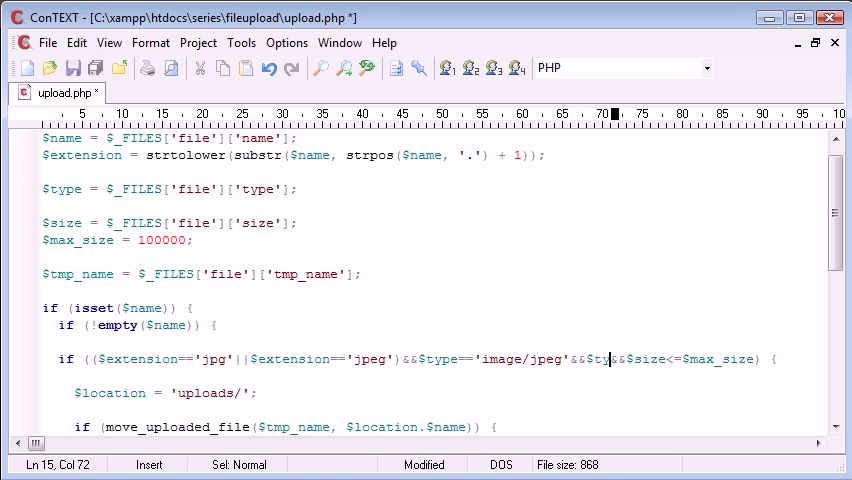
Add &&$type=='' as a second type comparison in the if condition.
text(ype=='')
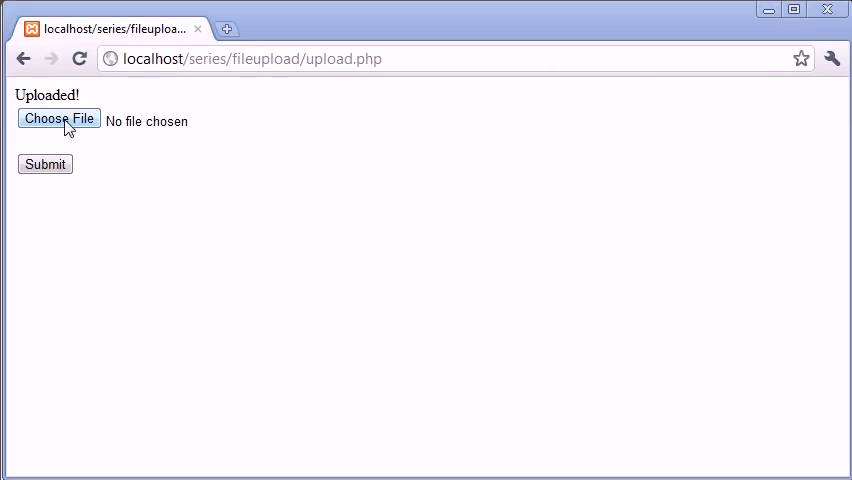
Submit file.jpg again and see it rejected with the jpg/jpeg, 2mb-or-less message.
click(58, 118)
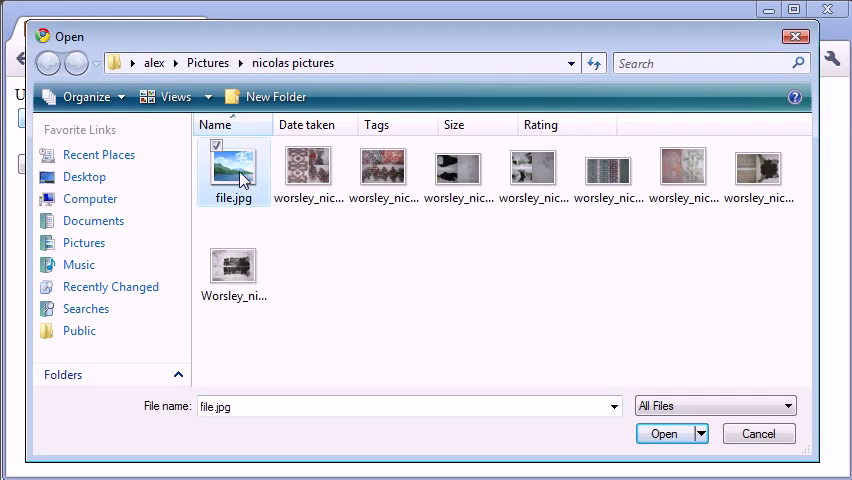
click(664, 432)
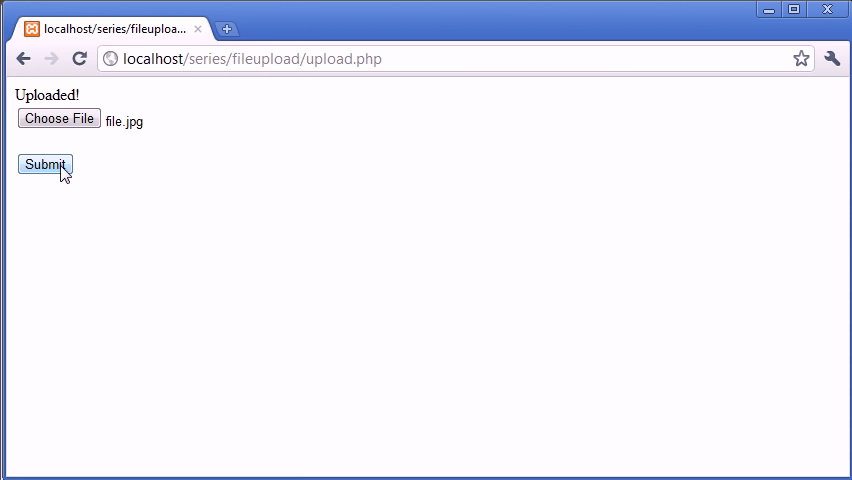
click(44, 164)
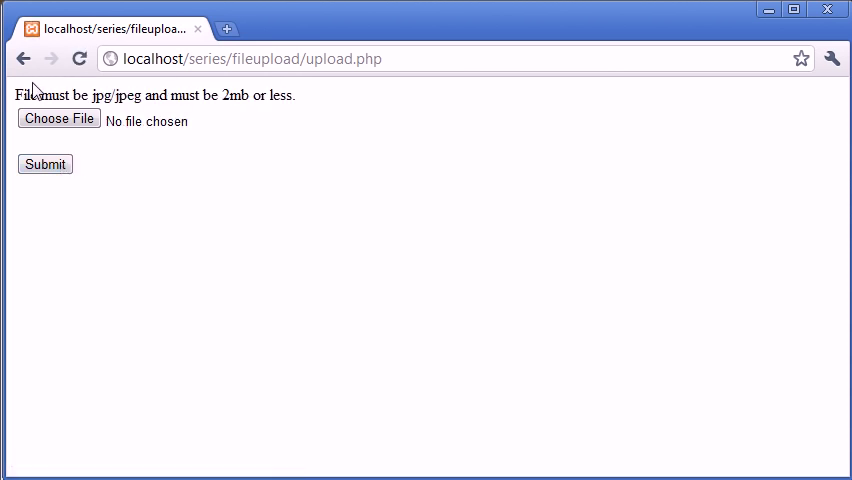
click(58, 118)
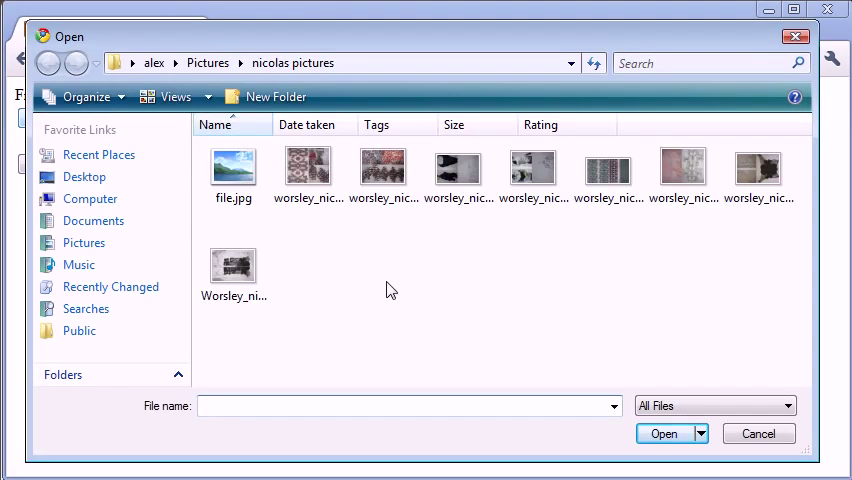
mouse_move(384, 222)
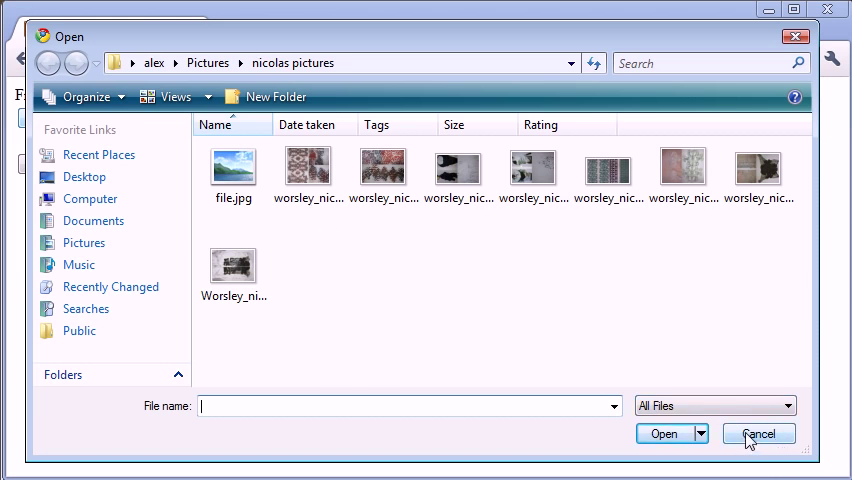
click(382, 164)
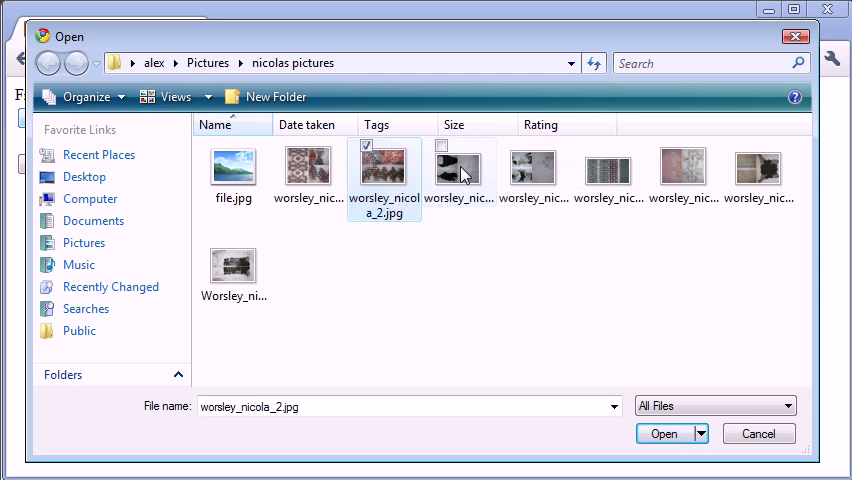
click(458, 170)
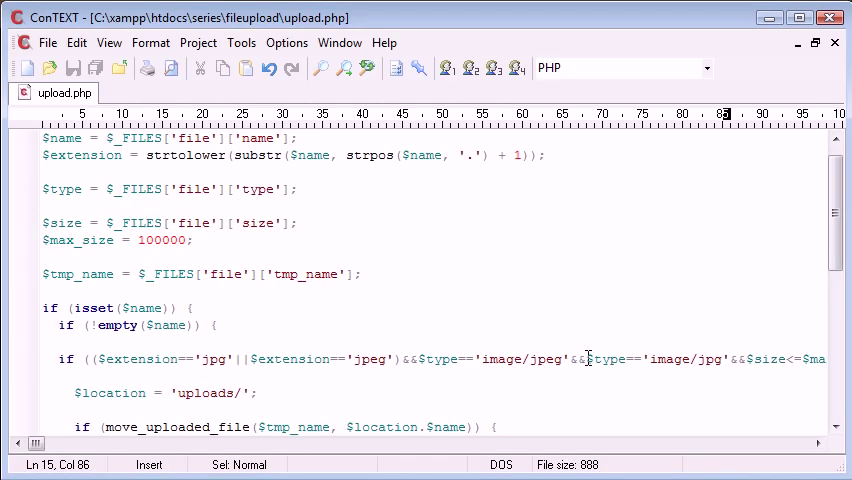
Edit the second comparison in the if condition to $type=='image/jpg'.
click(472, 360)
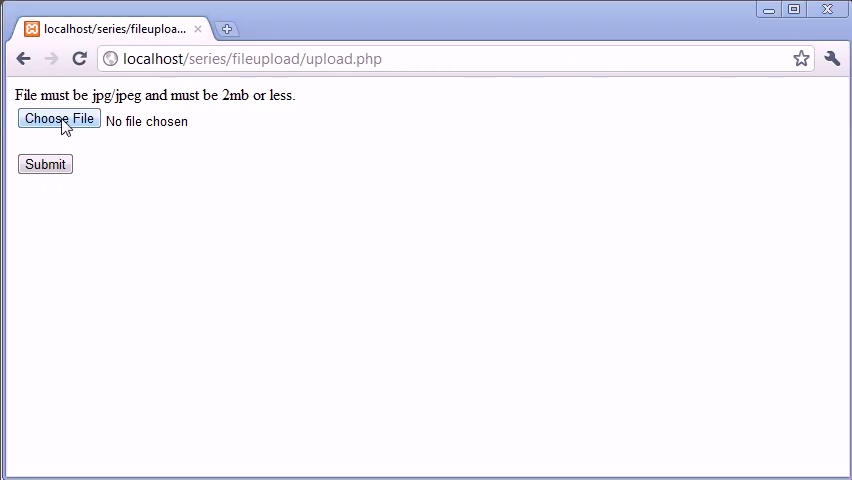
click(58, 118)
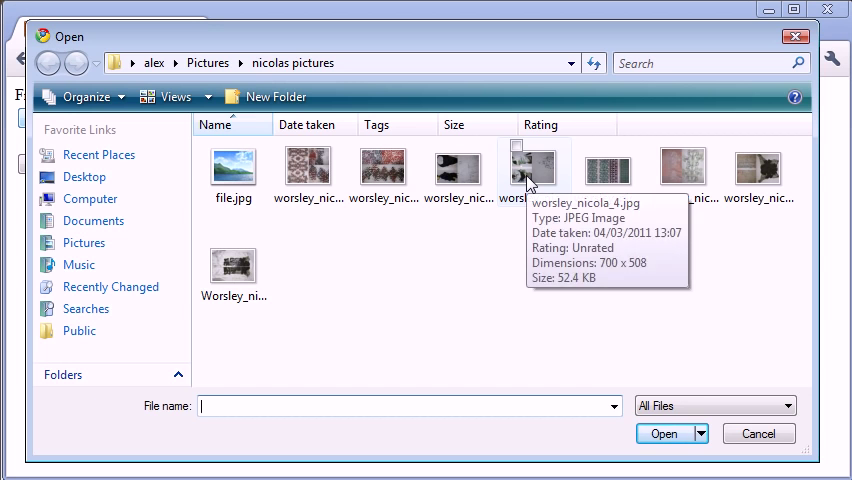
mouse_move(478, 180)
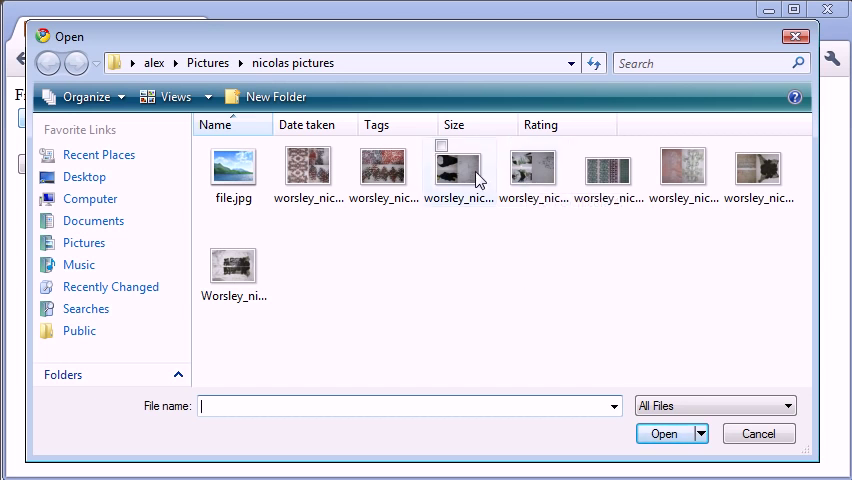
mouse_move(470, 176)
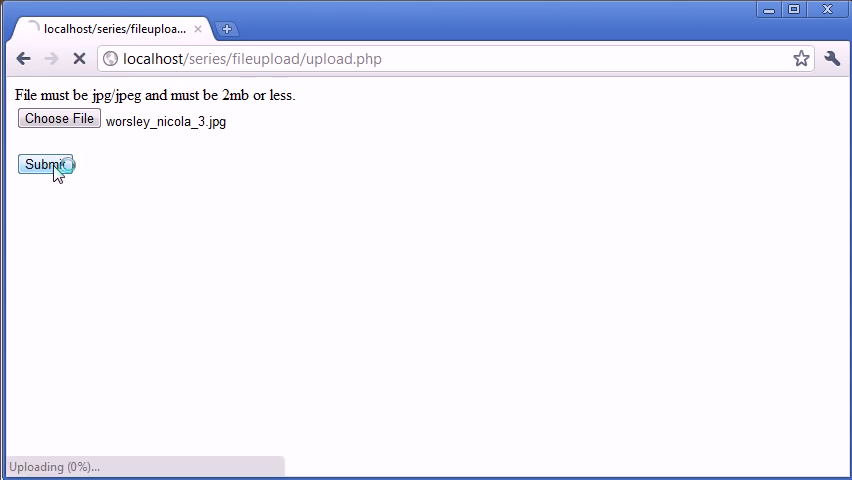
click(44, 164)
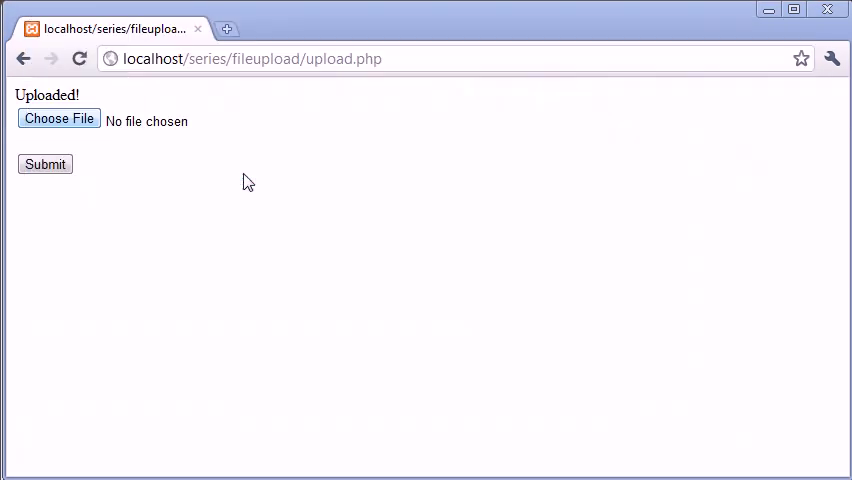
mouse_move(132, 152)
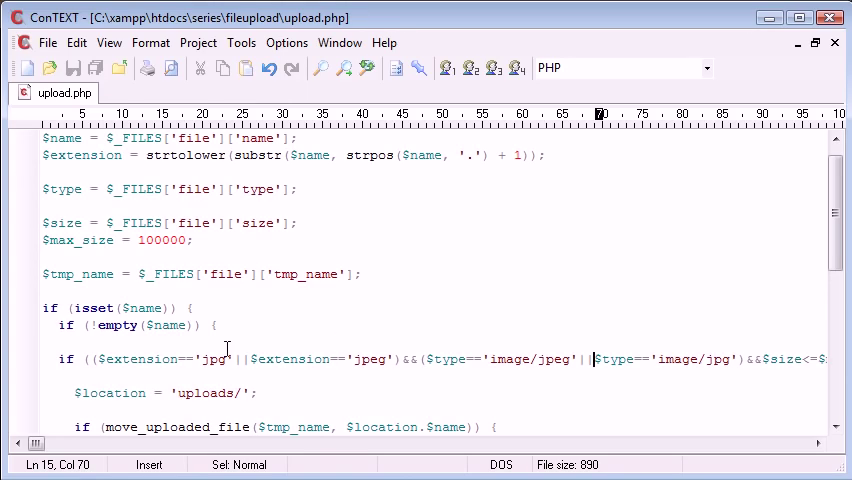
Review the jpg extension comparison inside the if condition of upload.php.
click(256, 360)
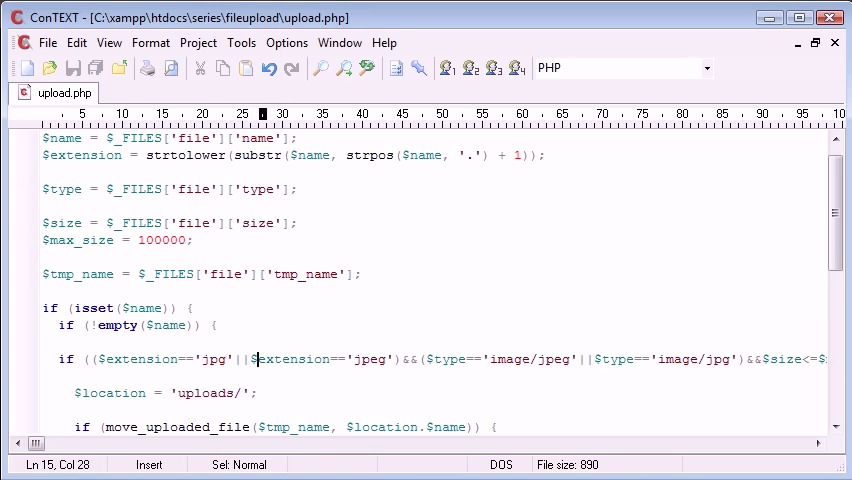
click(214, 360)
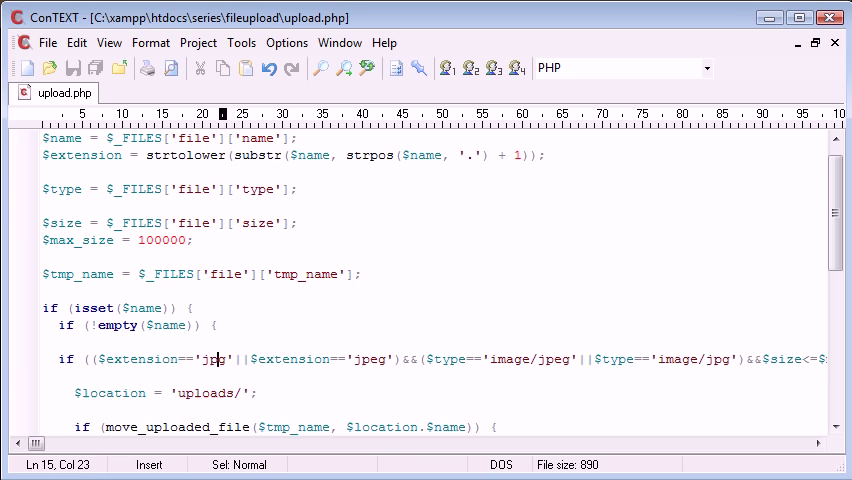
click(360, 360)
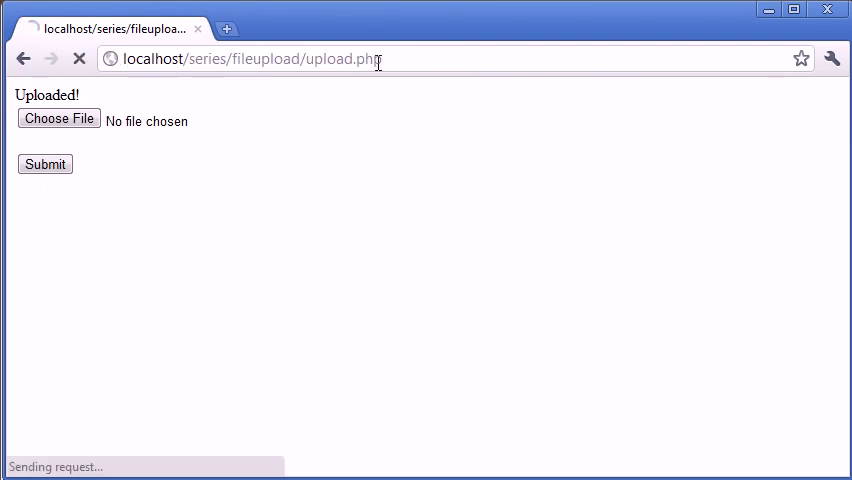
click(58, 118)
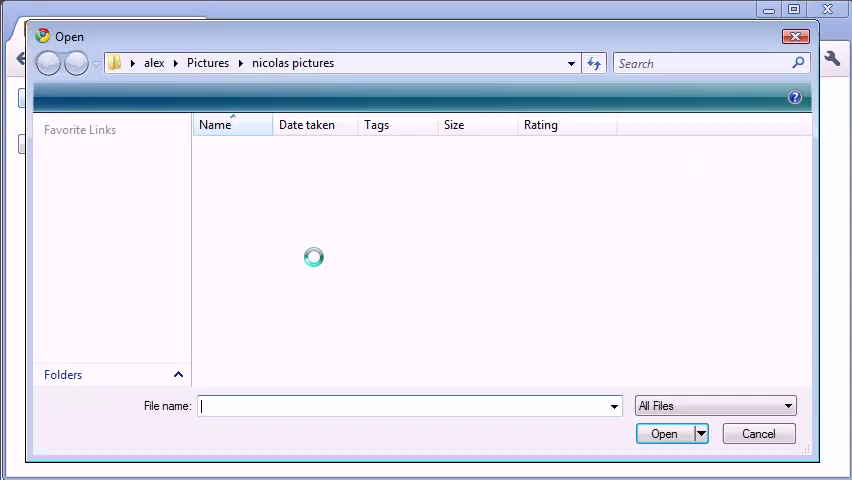
click(664, 432)
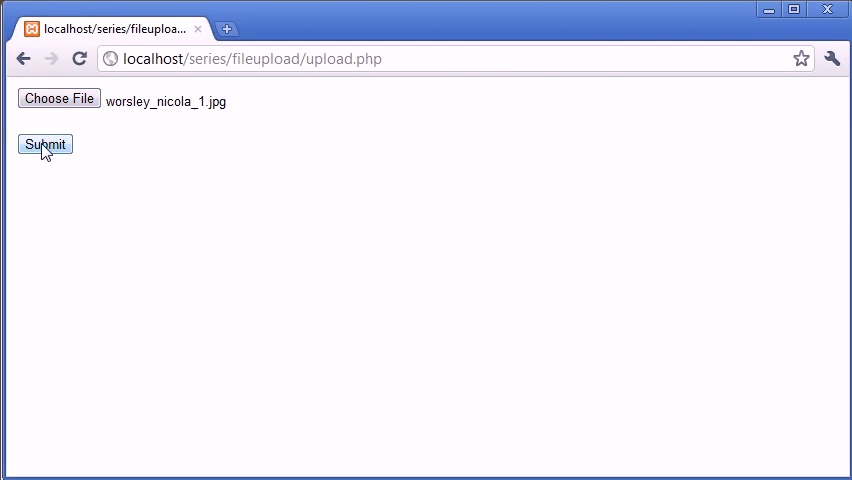
click(44, 144)
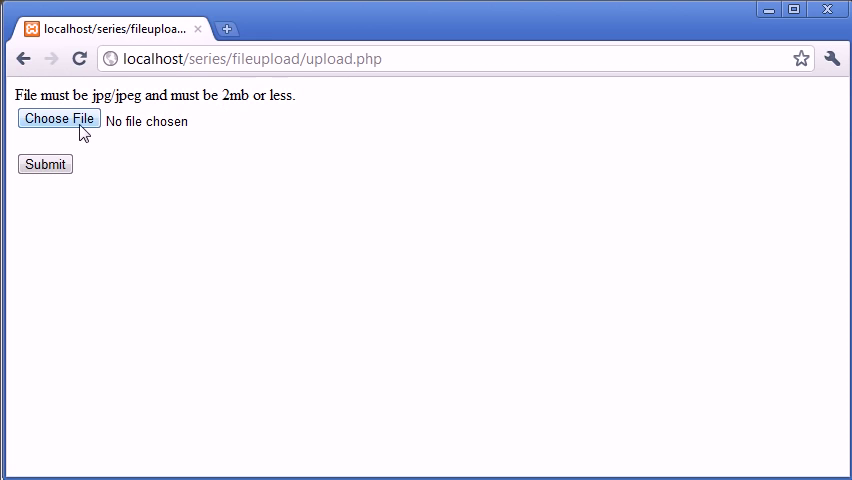
click(58, 118)
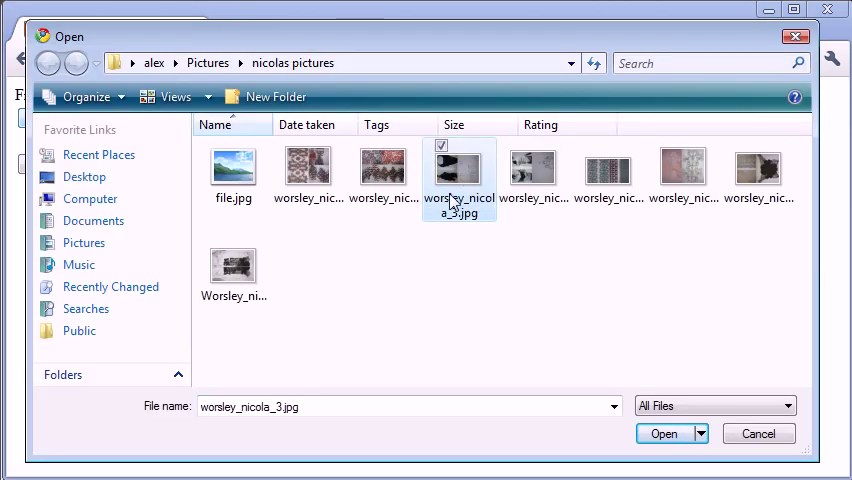
click(664, 432)
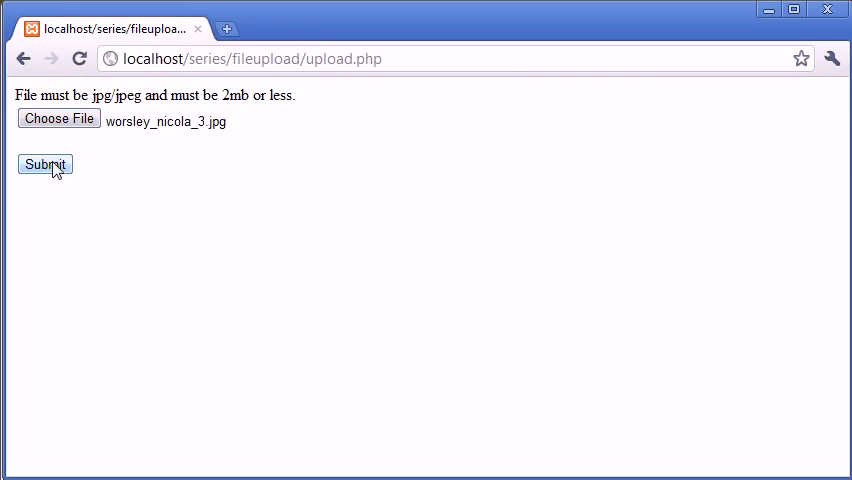
click(44, 164)
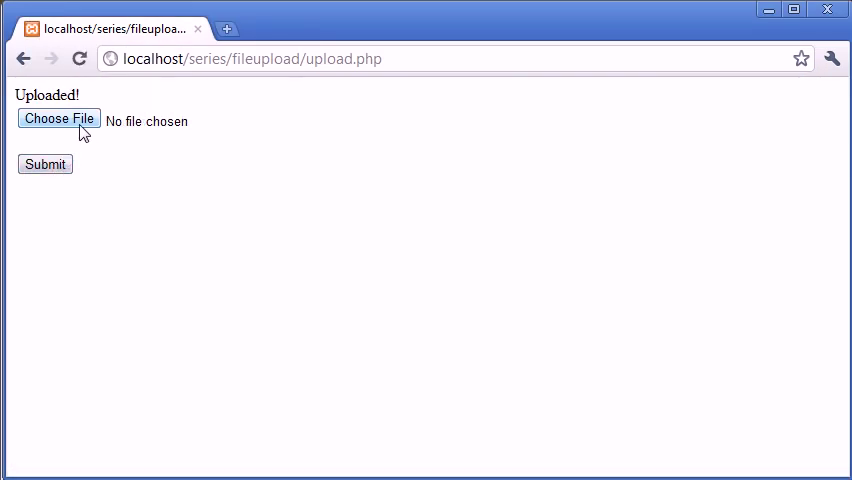
click(58, 118)
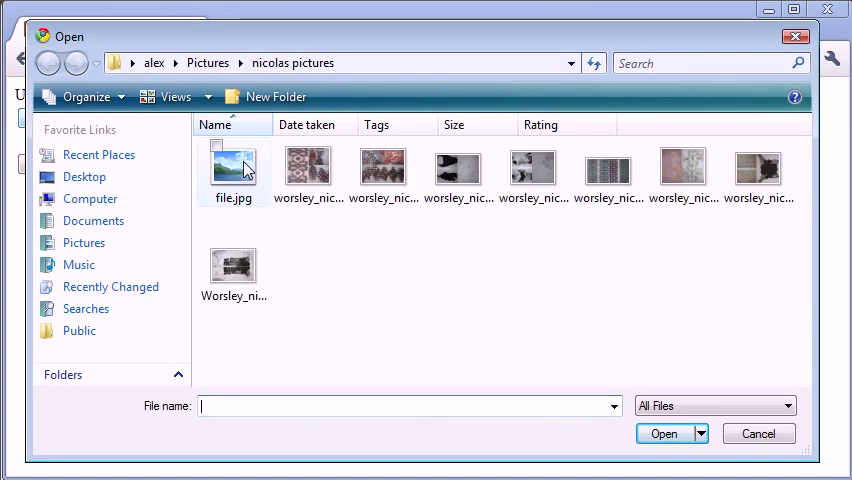
double_click(232, 164)
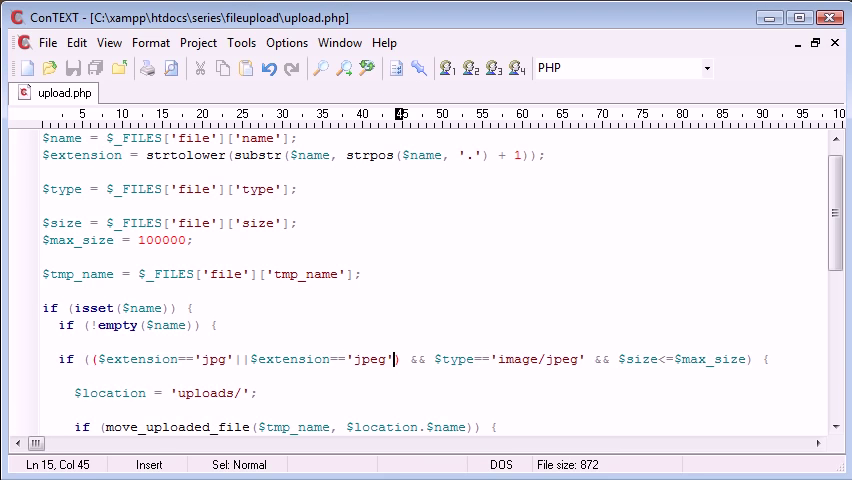
Prefix the $type = $_FILES line with echo so the script prints the file type.
click(432, 344)
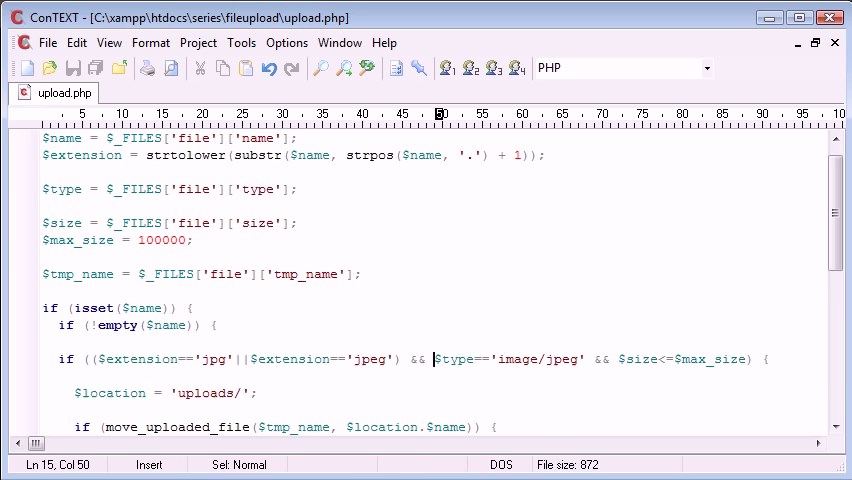
click(44, 188)
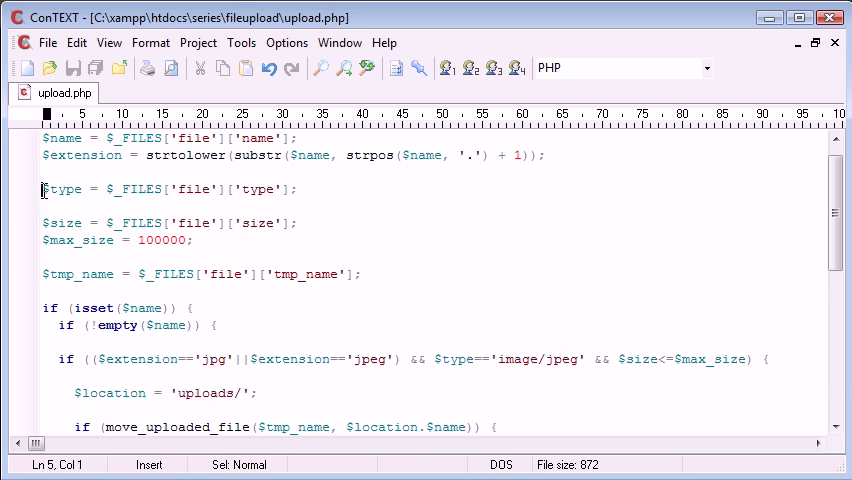
text(echo)
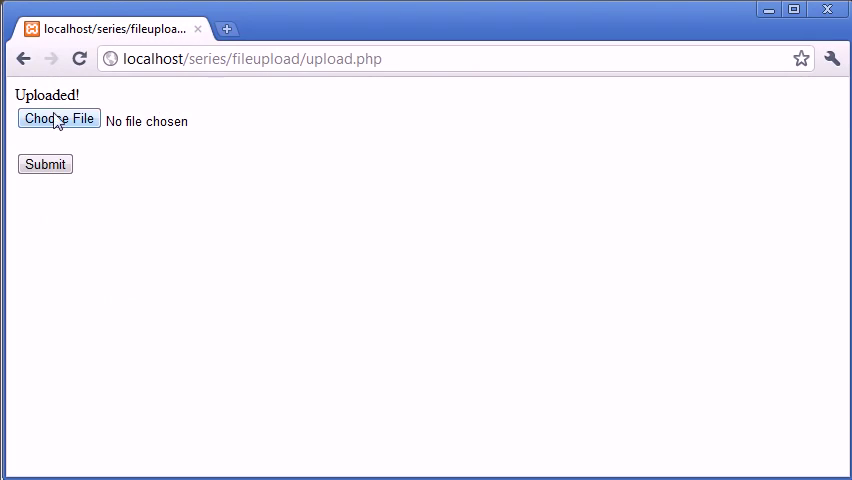
Submit file.jpg so the page prints image/jpeg before Uploaded!
click(58, 118)
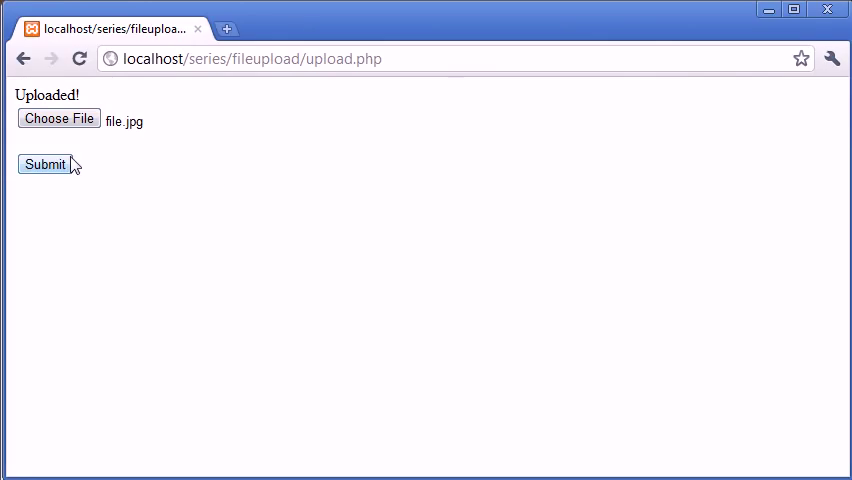
click(44, 164)
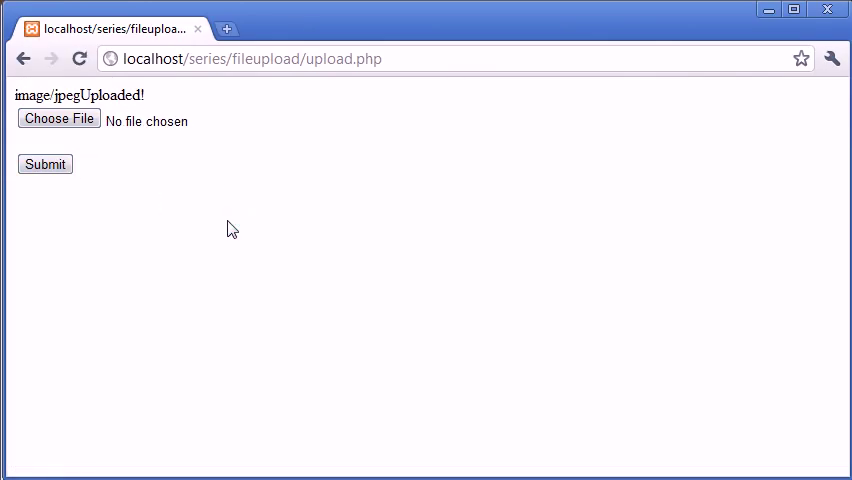
mouse_move(318, 268)
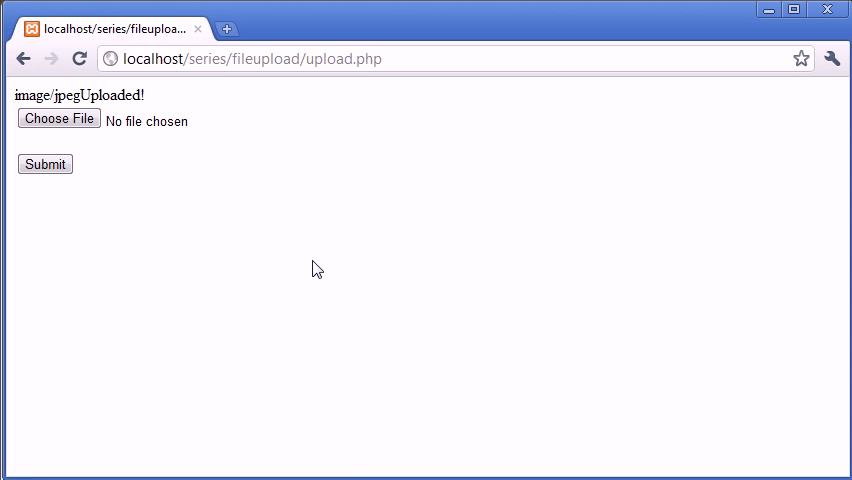
mouse_move(306, 316)
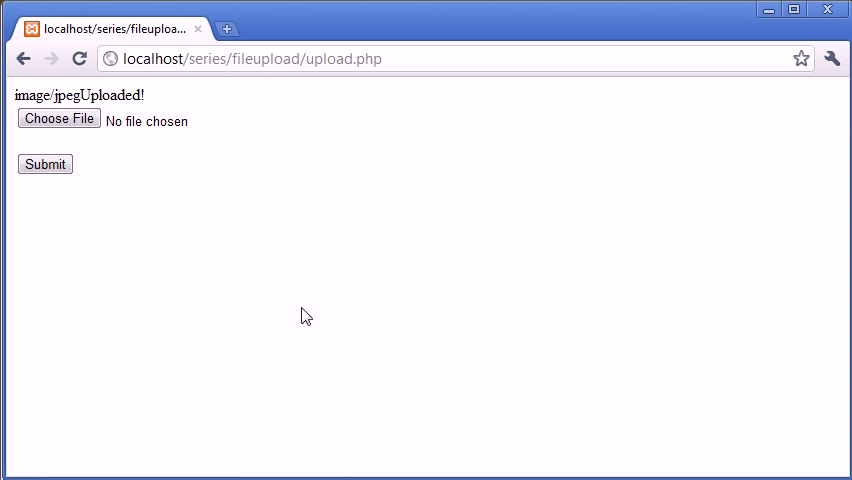